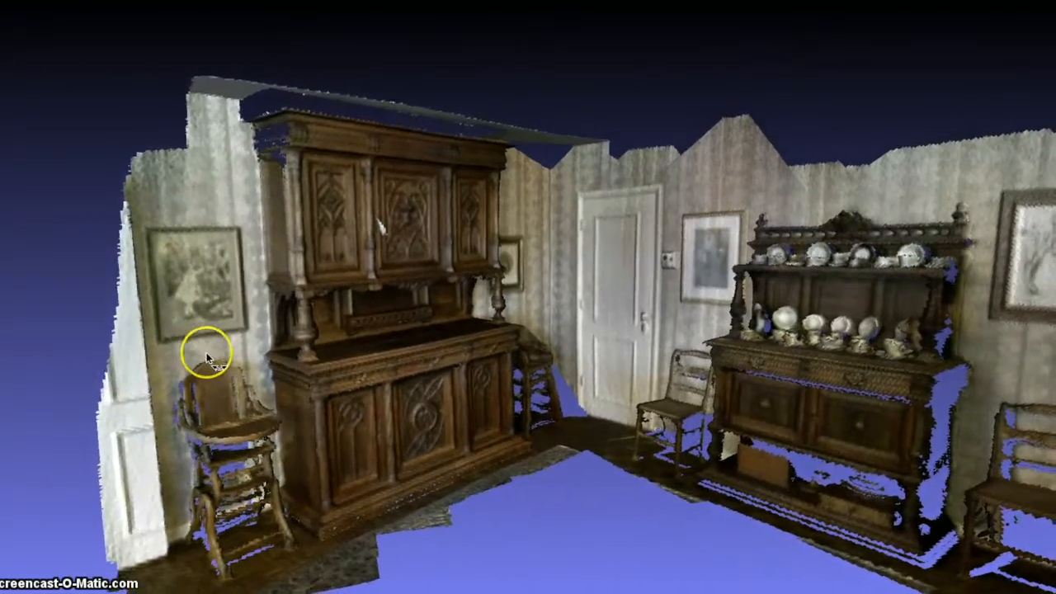
# Rotate the dining-room point cloud to view its other sides before the office scan loads.
pyautogui.moveTo(207, 355); pyautogui.dragTo(280, 350)
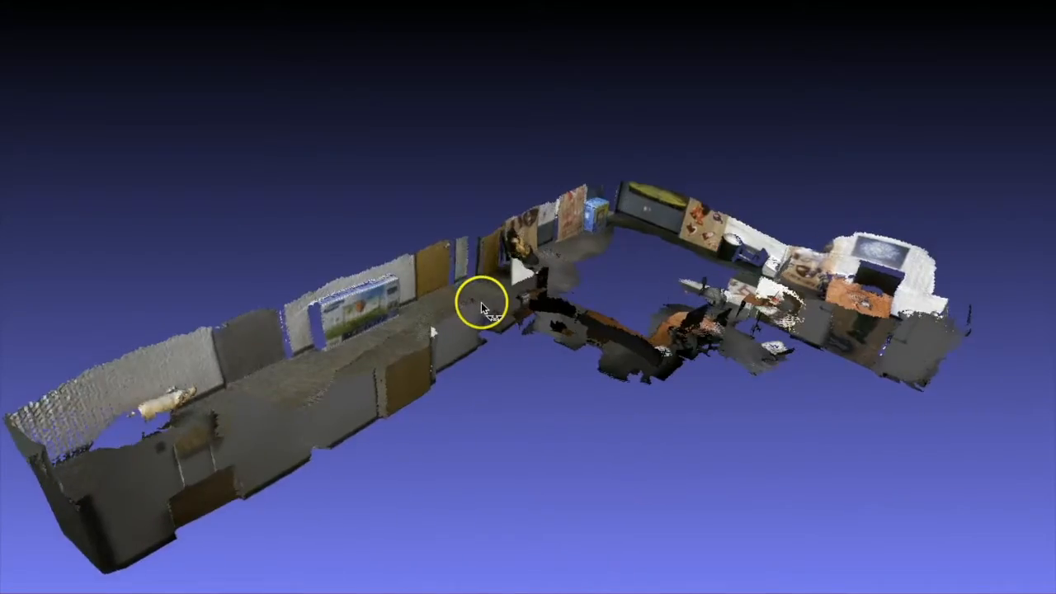
pyautogui.moveTo(481, 310); pyautogui.dragTo(399, 322)
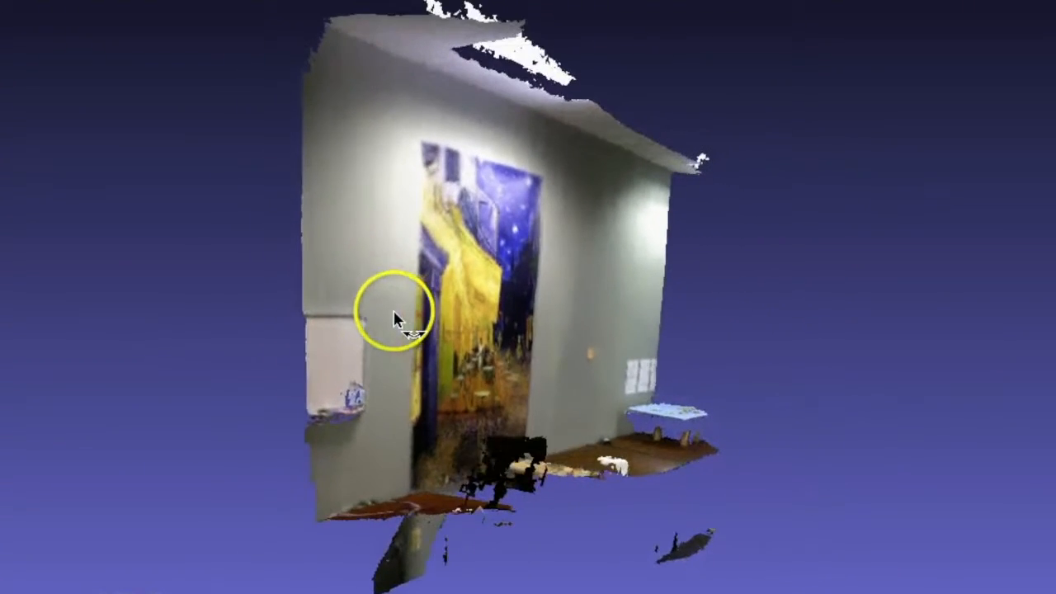